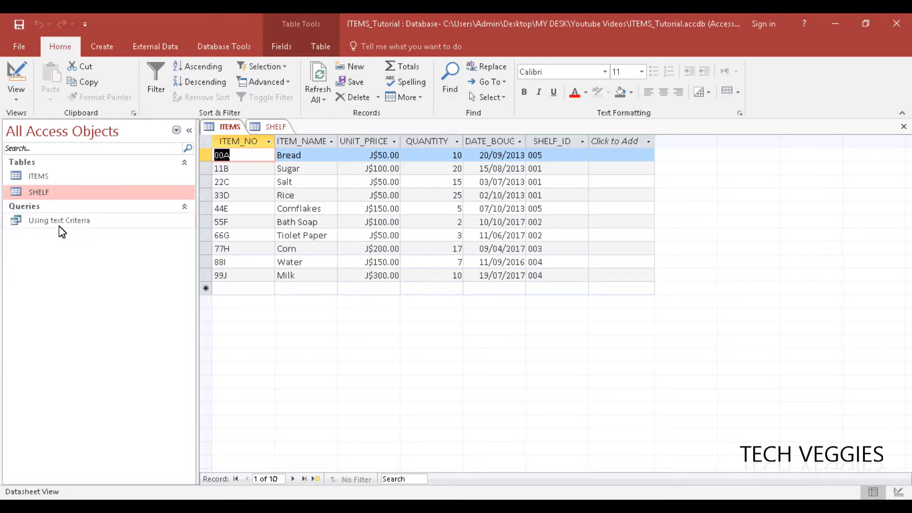
{"action": "mouse_move", "coordinate": [69, 226]}
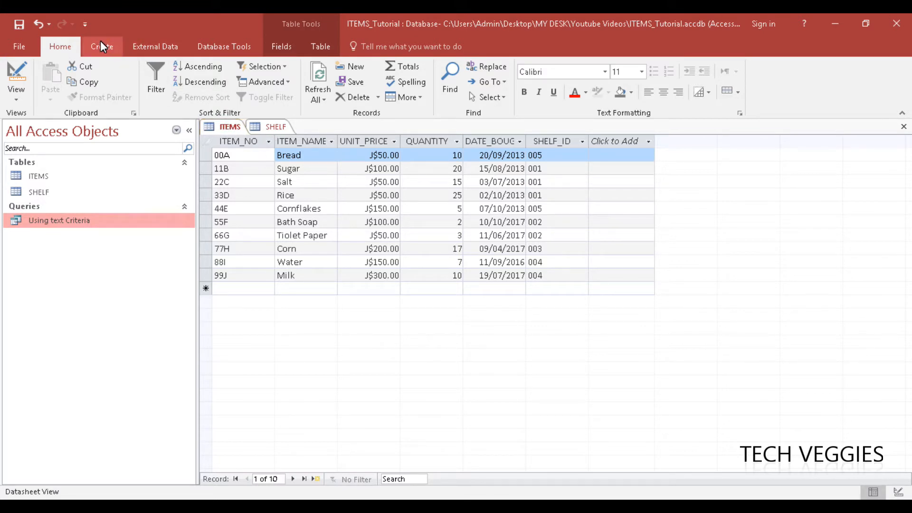
Step: Show the ribbon's Create options while the ITEMS table stays open
{"action": "left_click", "coordinate": [101, 47]}
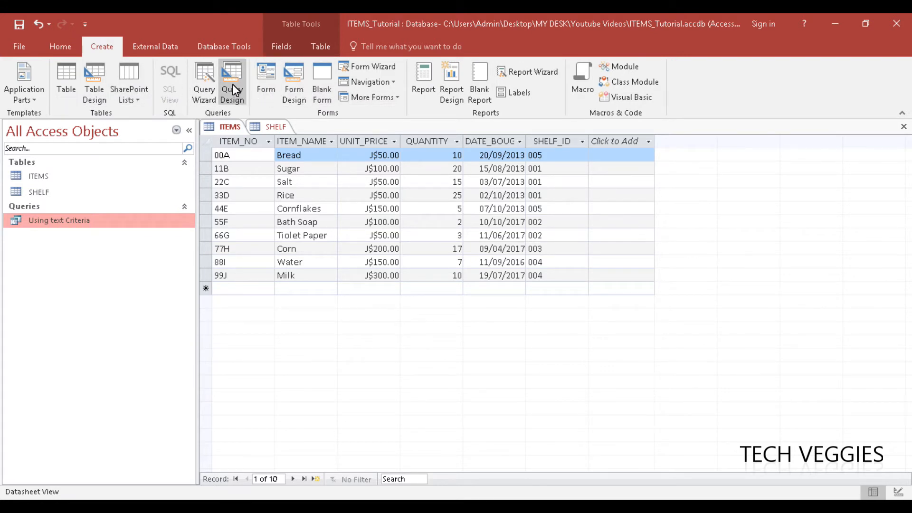
Step: Start a new query in design view and add the ITEMS table to it
{"action": "left_click", "coordinate": [232, 82]}
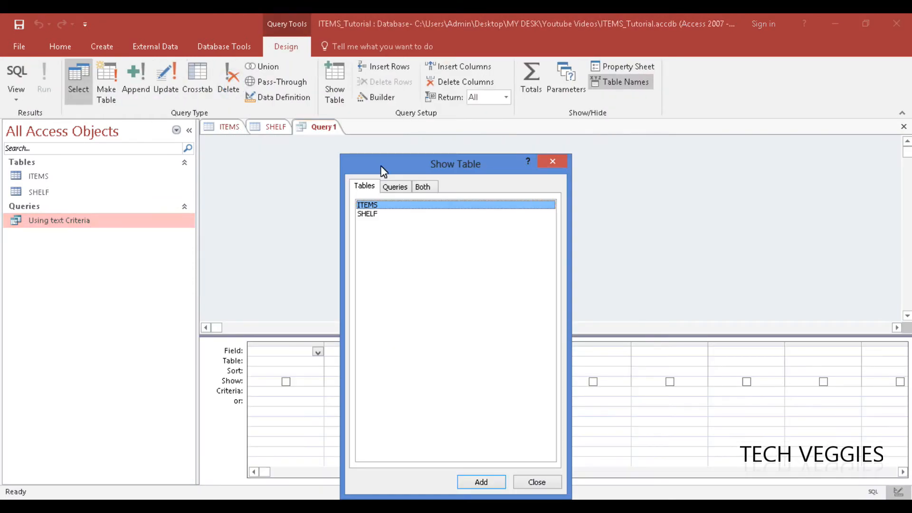
{"action": "mouse_move", "coordinate": [513, 240]}
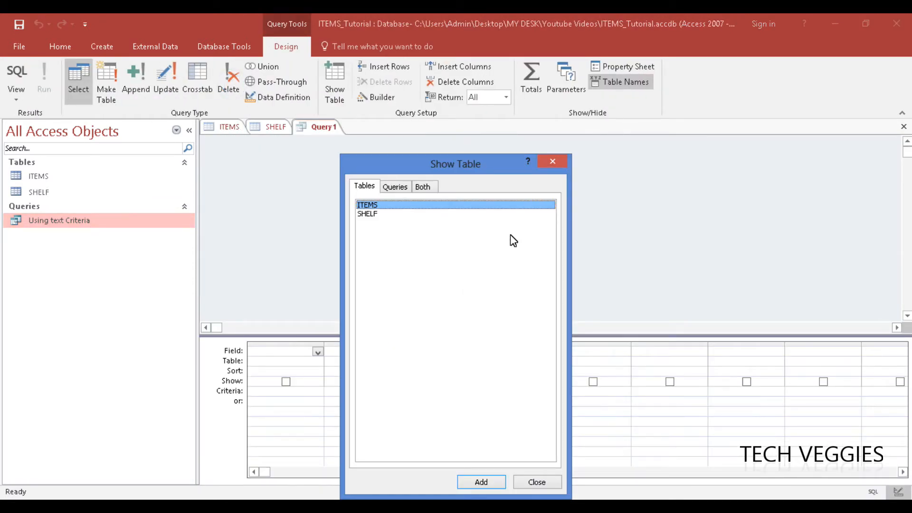
{"action": "mouse_move", "coordinate": [447, 317]}
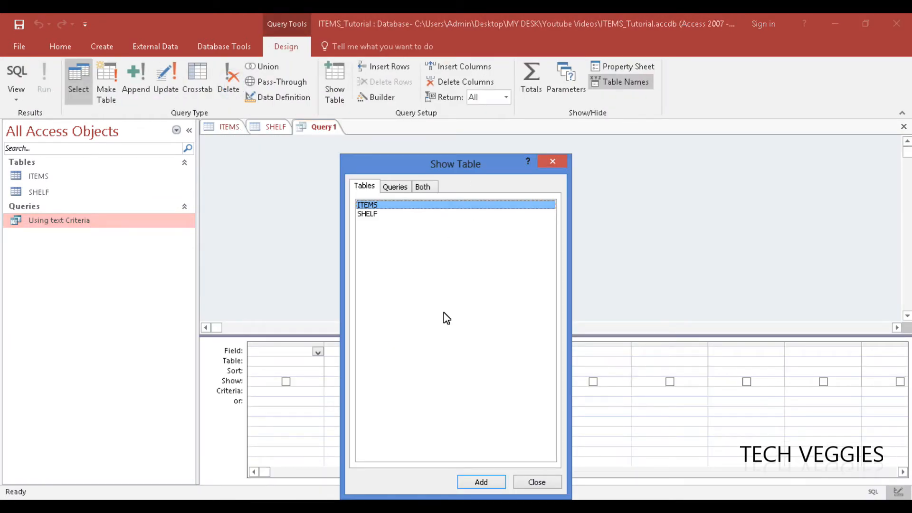
{"action": "mouse_move", "coordinate": [472, 429]}
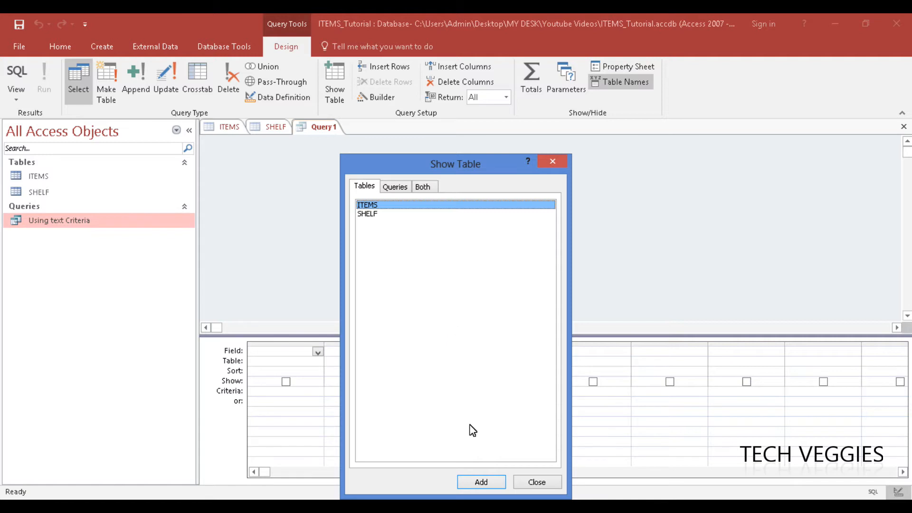
{"action": "mouse_move", "coordinate": [532, 447]}
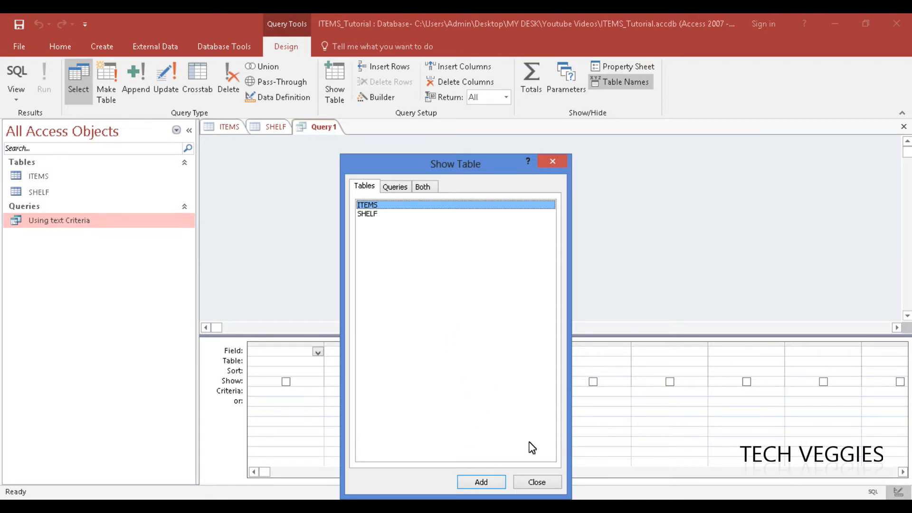
{"action": "mouse_move", "coordinate": [515, 450]}
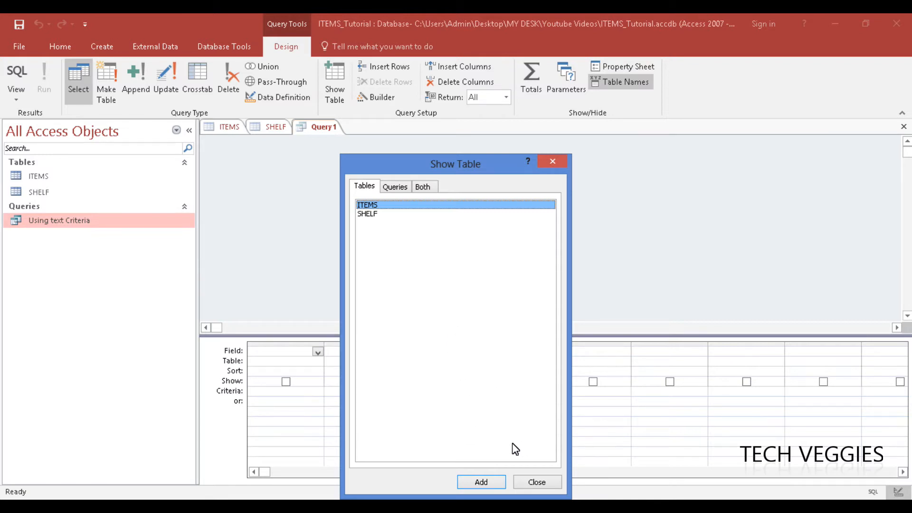
{"action": "mouse_move", "coordinate": [406, 216]}
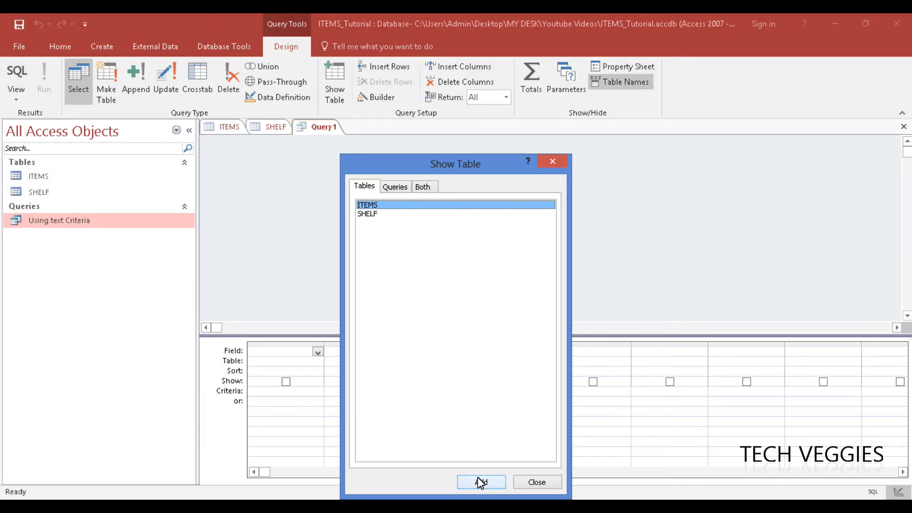
{"action": "left_click", "coordinate": [481, 481]}
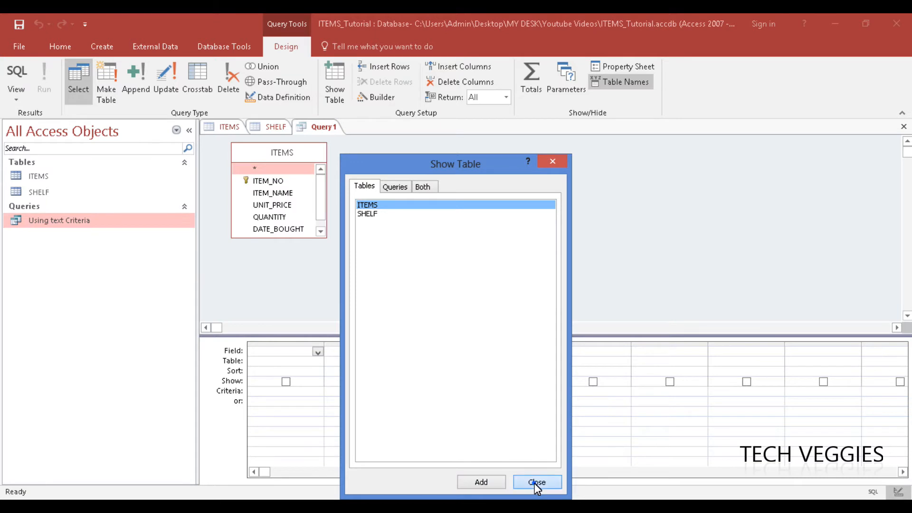
Step: Close the Show Table dialog and bring up the design-area options for Query1
{"action": "left_click", "coordinate": [536, 482]}
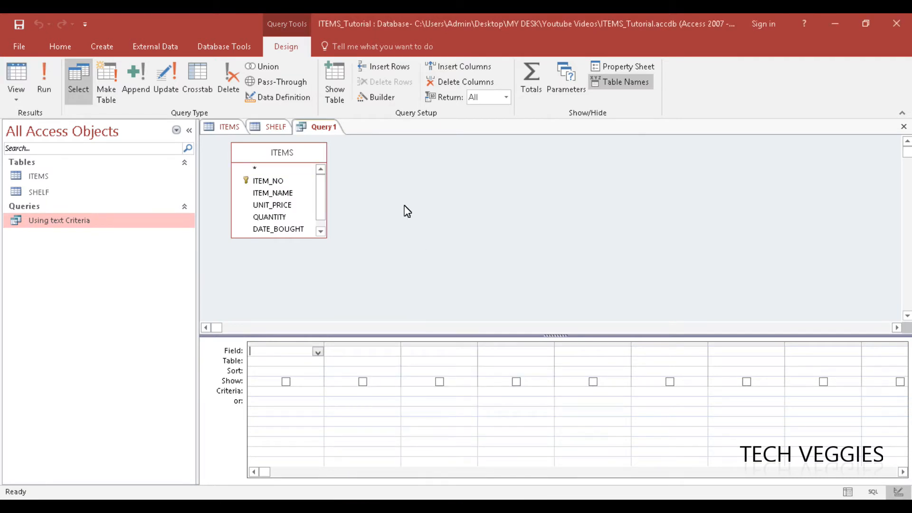
{"action": "right_click", "coordinate": [408, 211]}
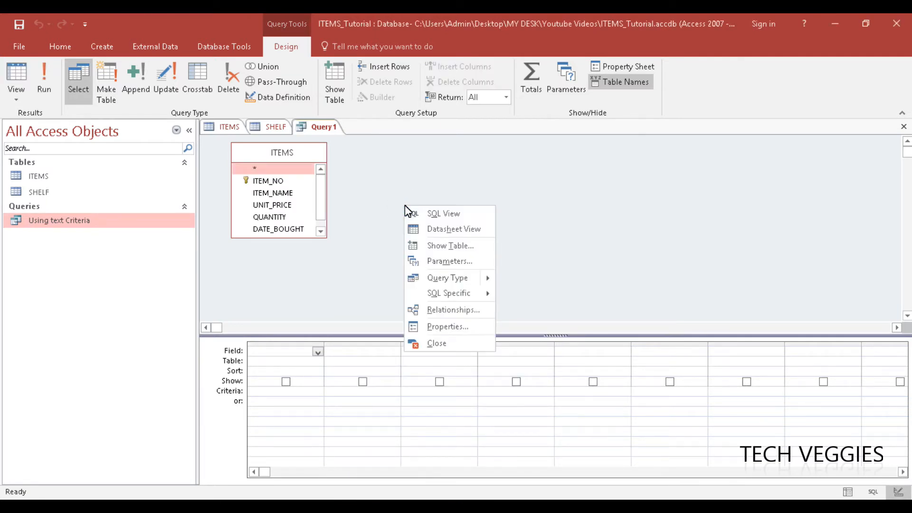
{"action": "mouse_move", "coordinate": [388, 205]}
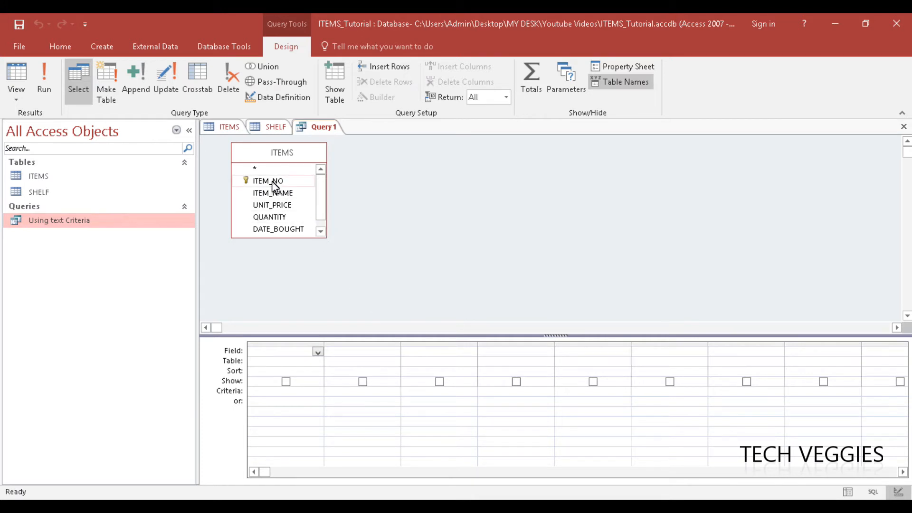
{"action": "mouse_move", "coordinate": [293, 210]}
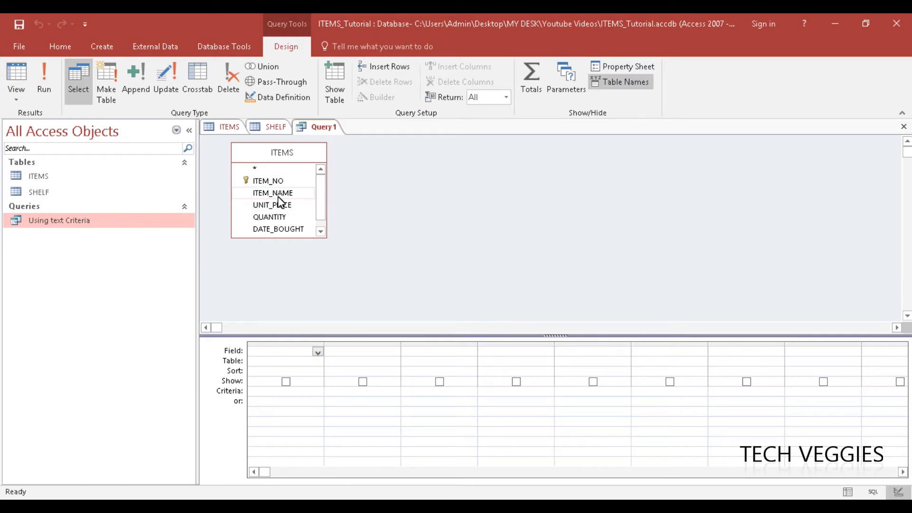
{"action": "mouse_move", "coordinate": [287, 196]}
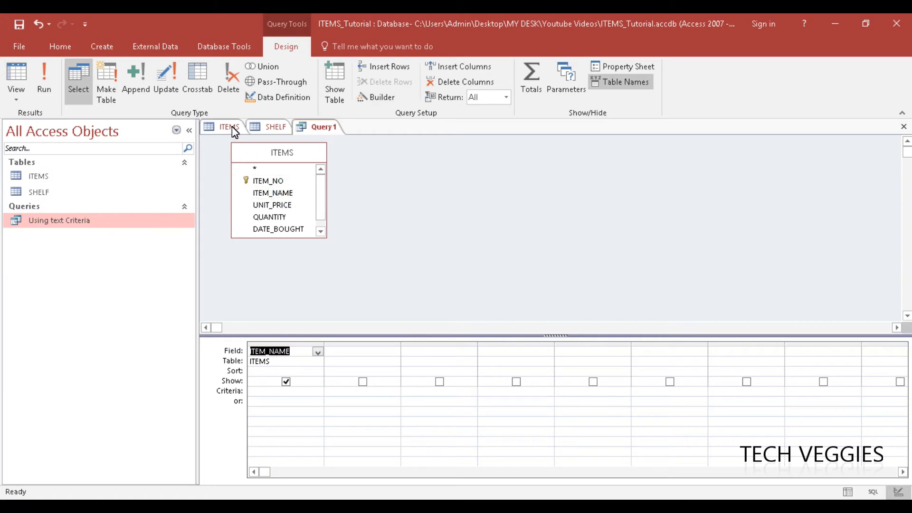
Step: View the ITEMS table records, then return to Query1
{"action": "left_click", "coordinate": [226, 126]}
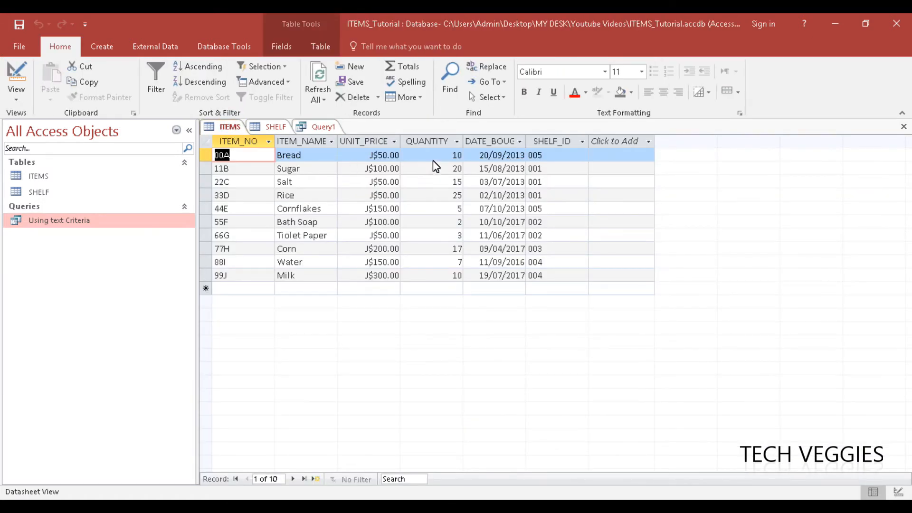
{"action": "mouse_move", "coordinate": [457, 181]}
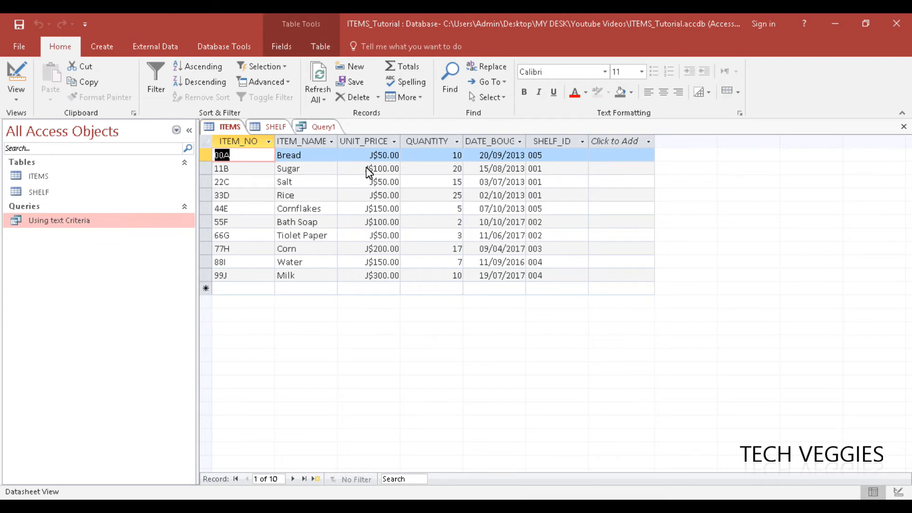
{"action": "left_click", "coordinate": [323, 127]}
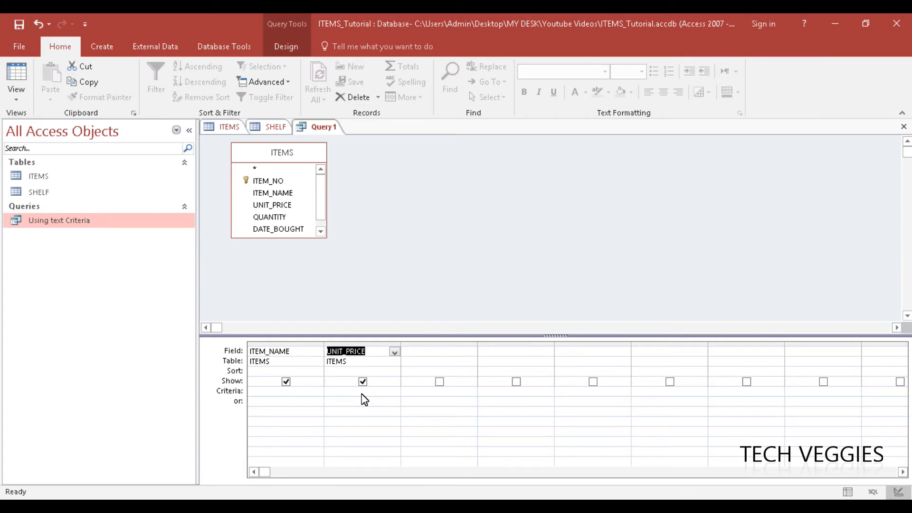
{"action": "mouse_move", "coordinate": [351, 398]}
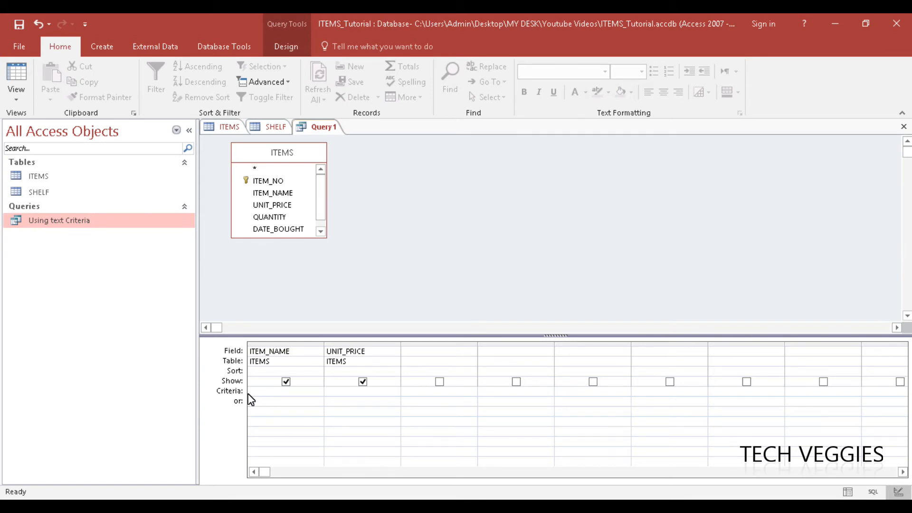
Step: Enter 50 as the criterion under the UNIT_PRICE field
{"action": "left_click", "coordinate": [249, 390]}
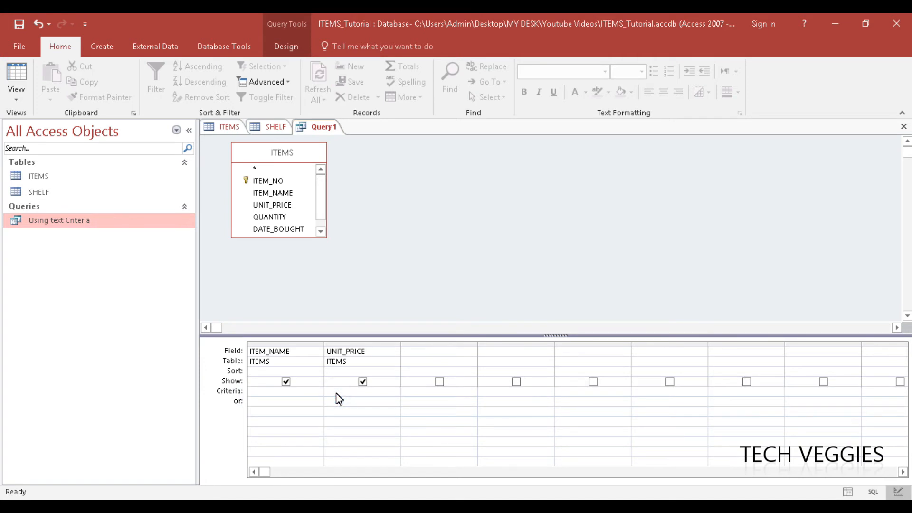
{"action": "type", "text": "50"}
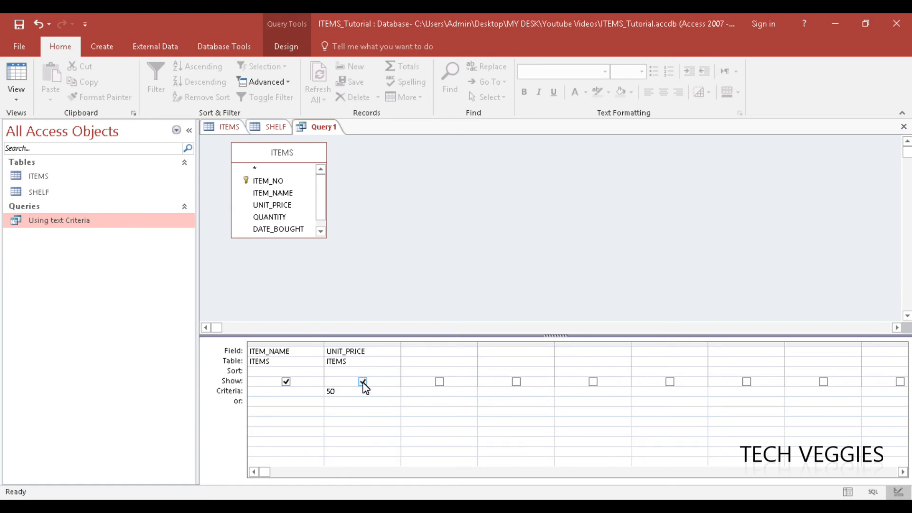
{"action": "left_click", "coordinate": [362, 382]}
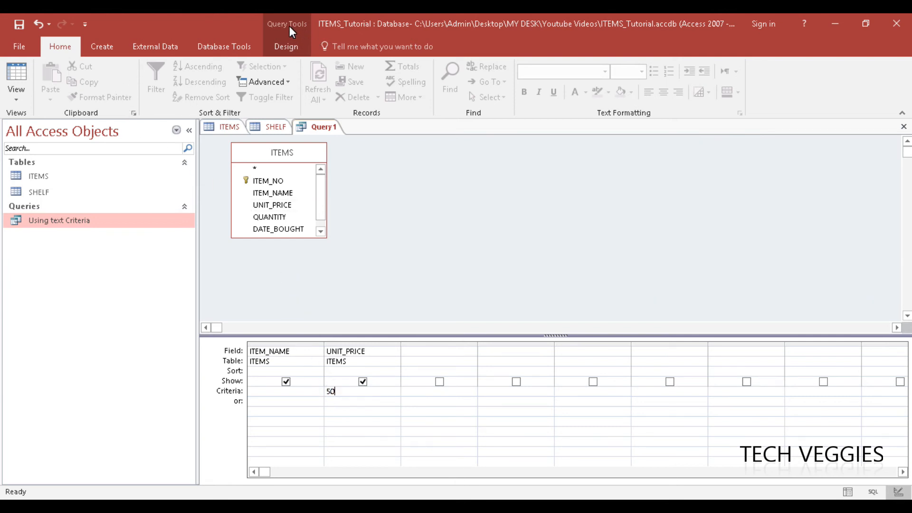
Step: Run the query to list the items priced J$50.00
{"action": "left_click", "coordinate": [286, 46]}
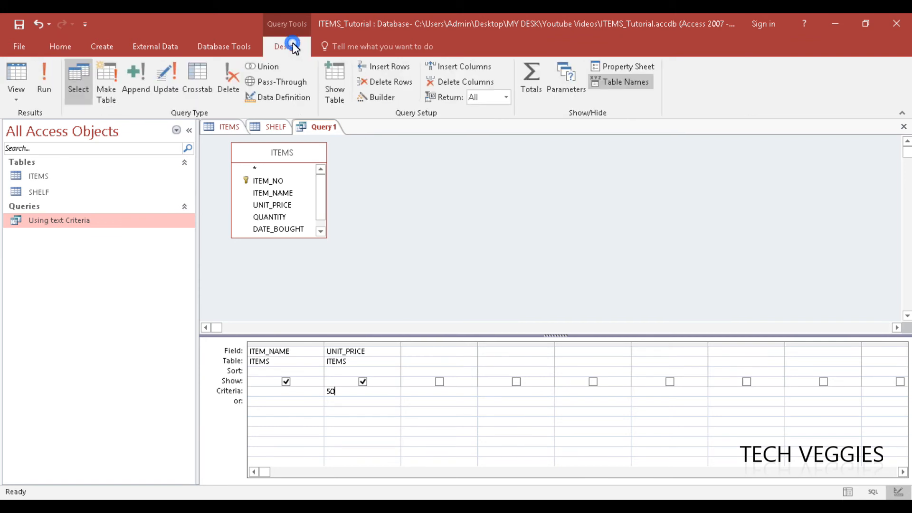
{"action": "mouse_move", "coordinate": [44, 82]}
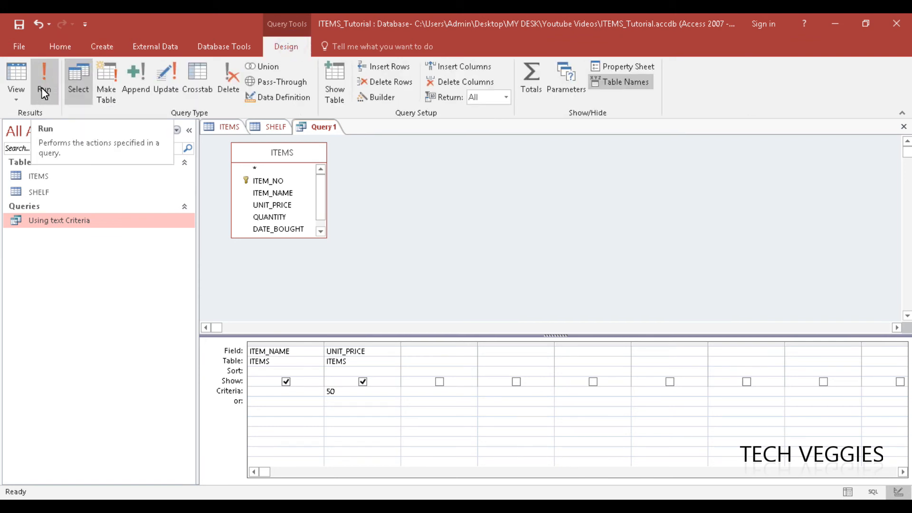
{"action": "left_click", "coordinate": [45, 80]}
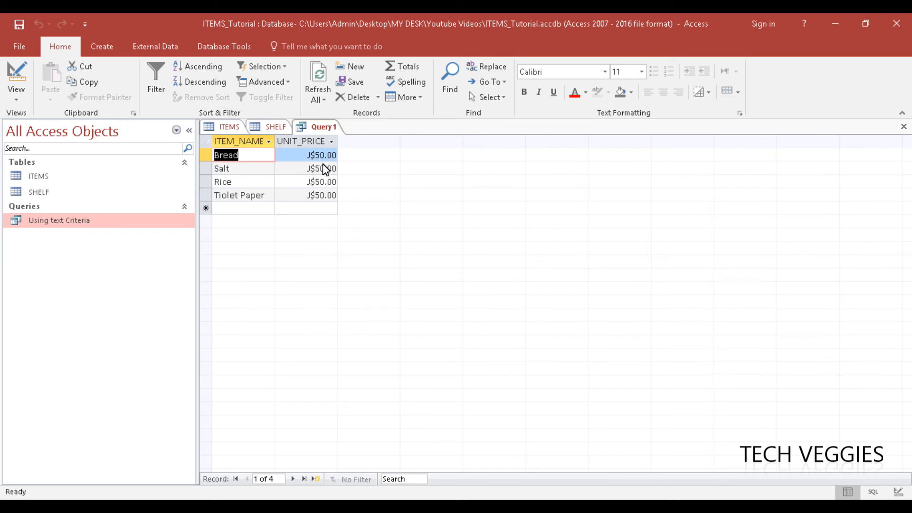
{"action": "mouse_move", "coordinate": [259, 163]}
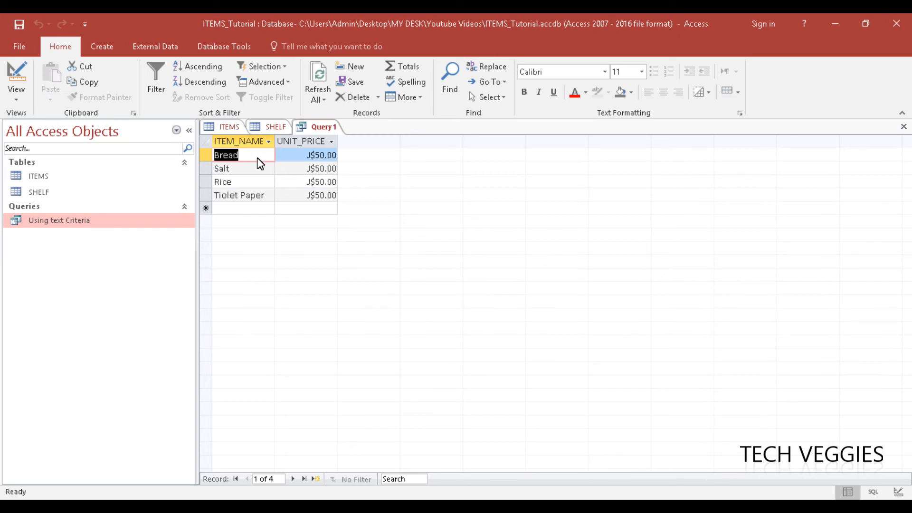
{"action": "mouse_move", "coordinate": [331, 197]}
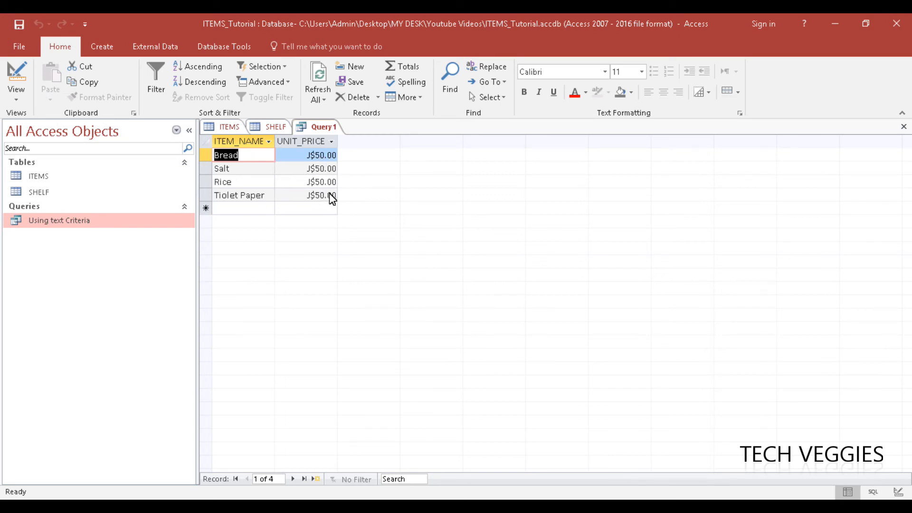
{"action": "mouse_move", "coordinate": [324, 167]}
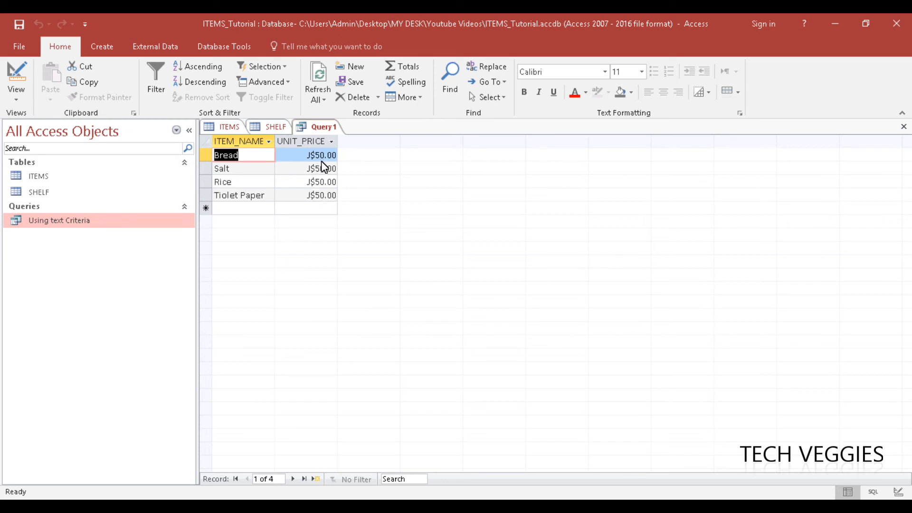
{"action": "mouse_move", "coordinate": [330, 172]}
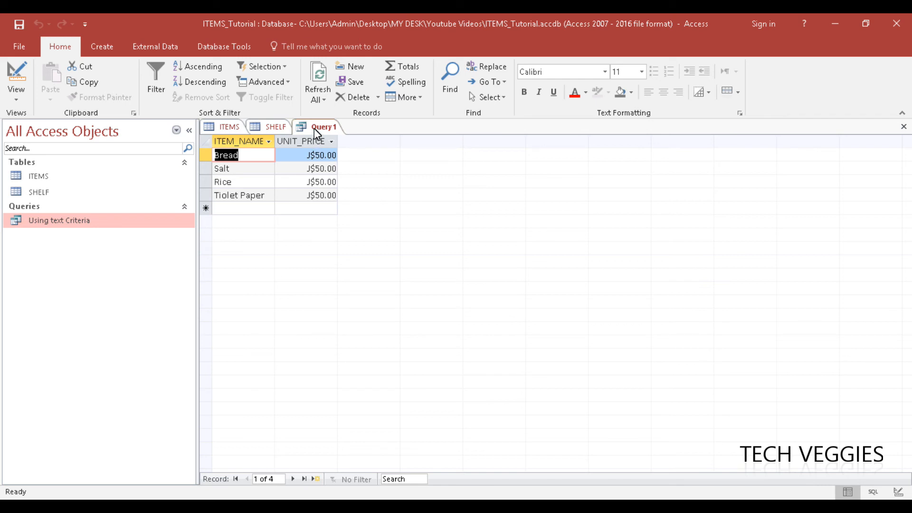
Step: Save the query as 'Using numeric Criteria'
{"action": "right_click", "coordinate": [323, 127]}
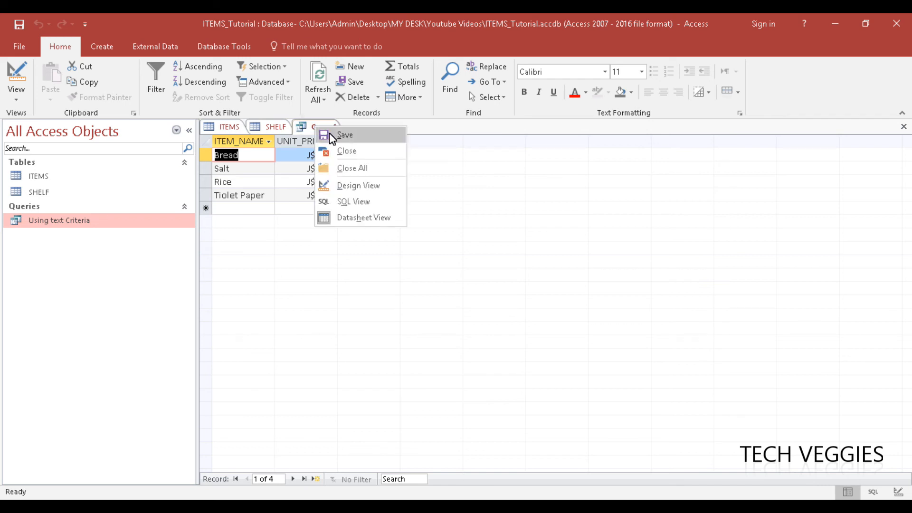
{"action": "left_click", "coordinate": [345, 134]}
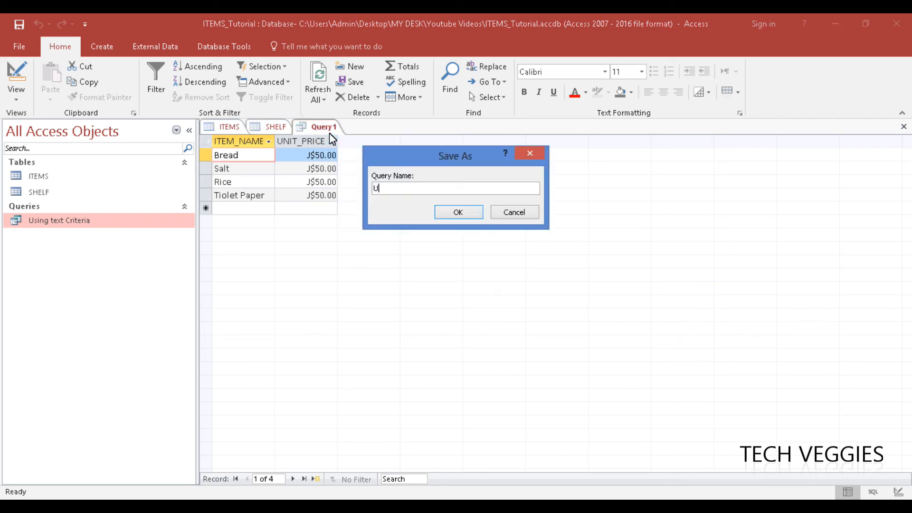
{"action": "type", "text": "sing"}
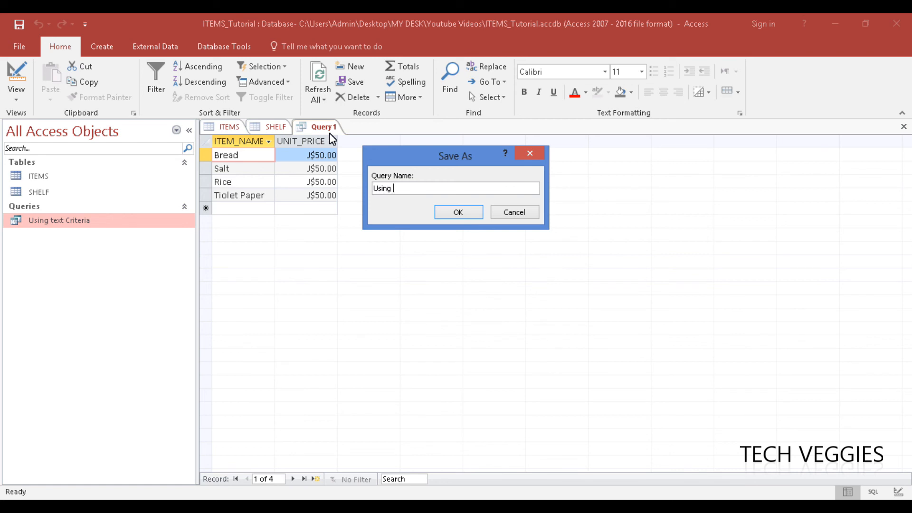
{"action": "type", "text": "numeric Criteria"}
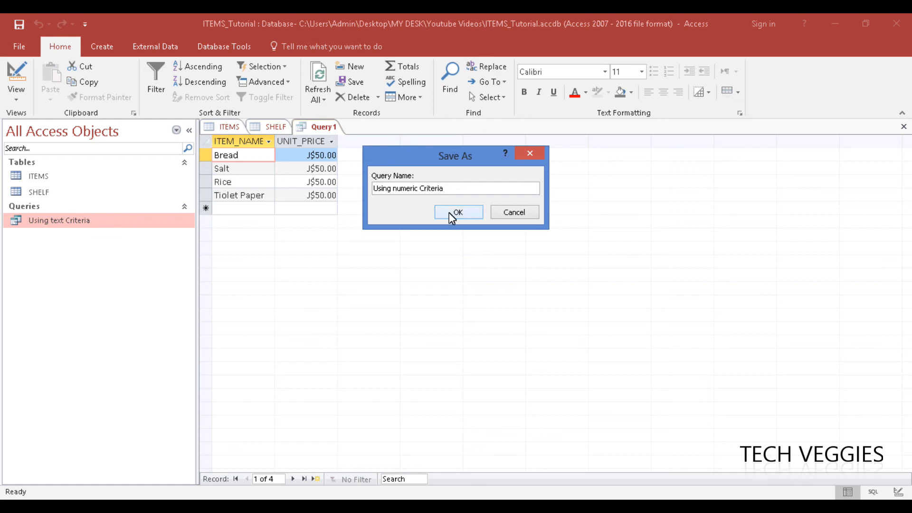
{"action": "left_click", "coordinate": [458, 212]}
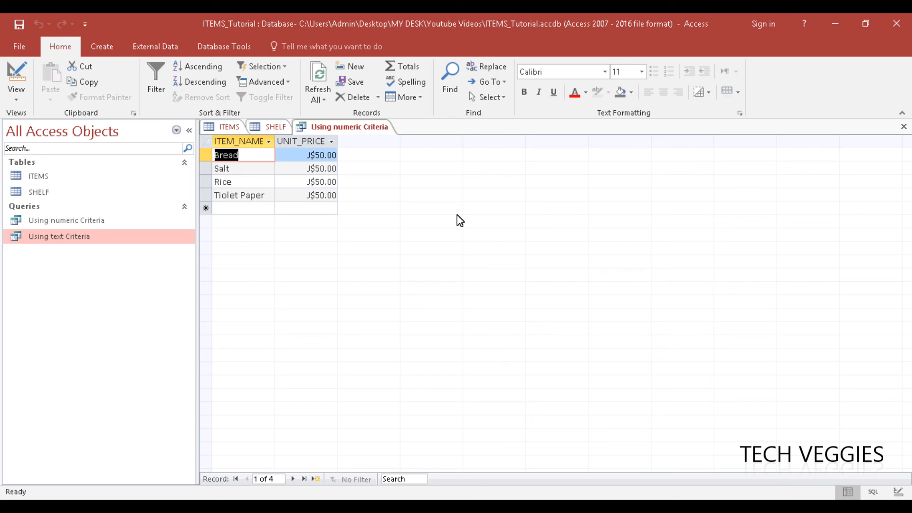
{"action": "mouse_move", "coordinate": [552, 257]}
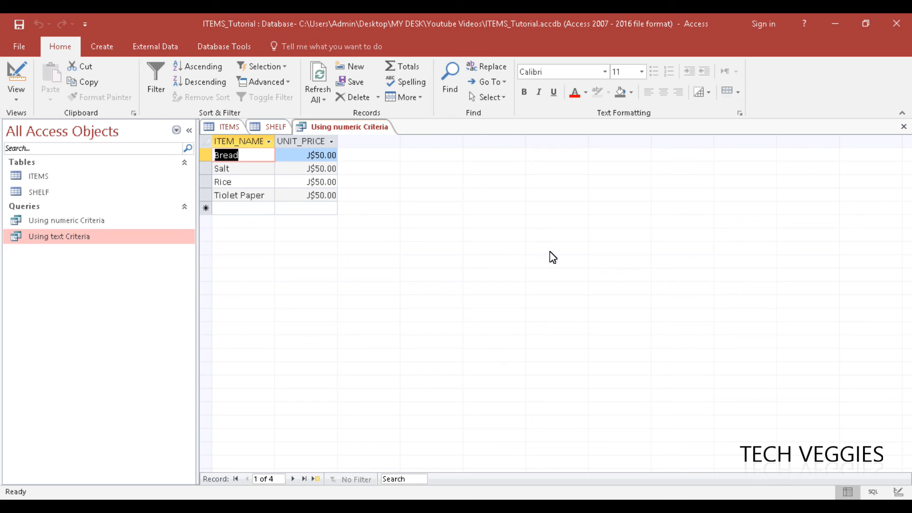